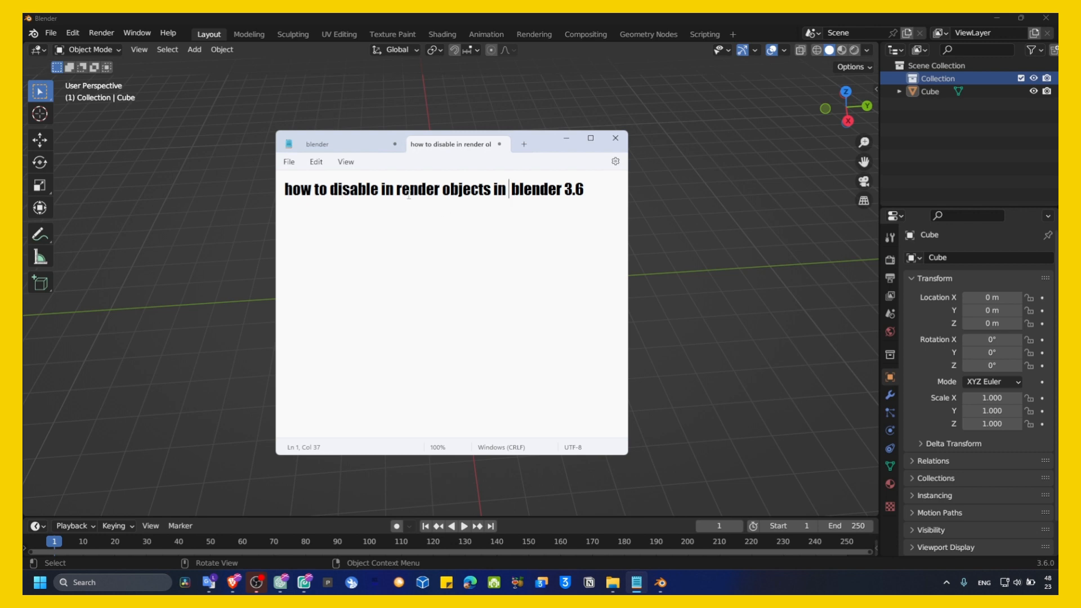
Close the title note window and return from Scripting to the Layout workspace
click(614, 138)
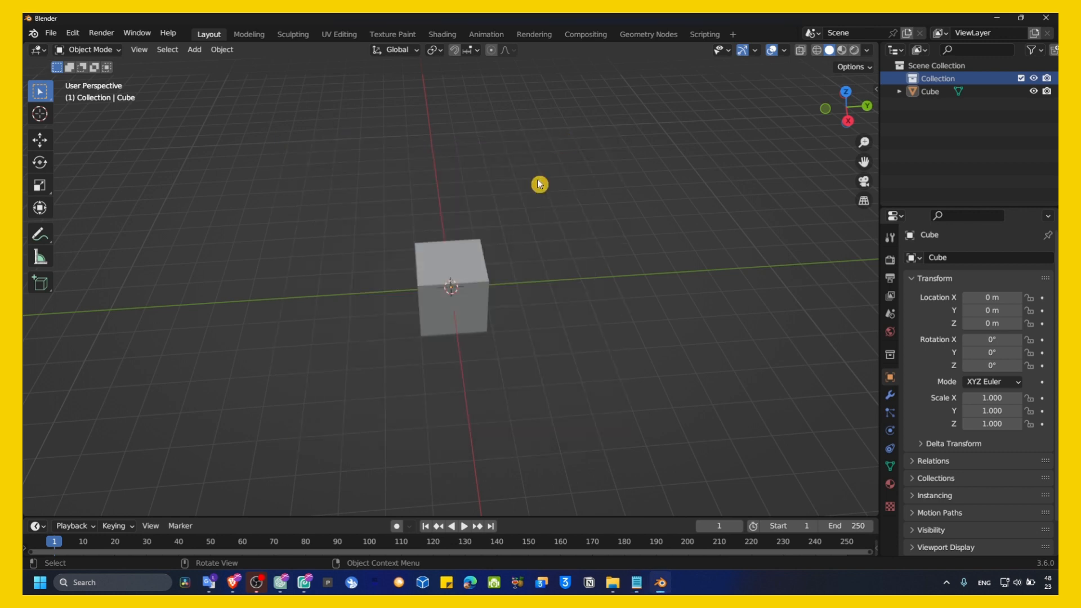
mouse_move(463, 269)
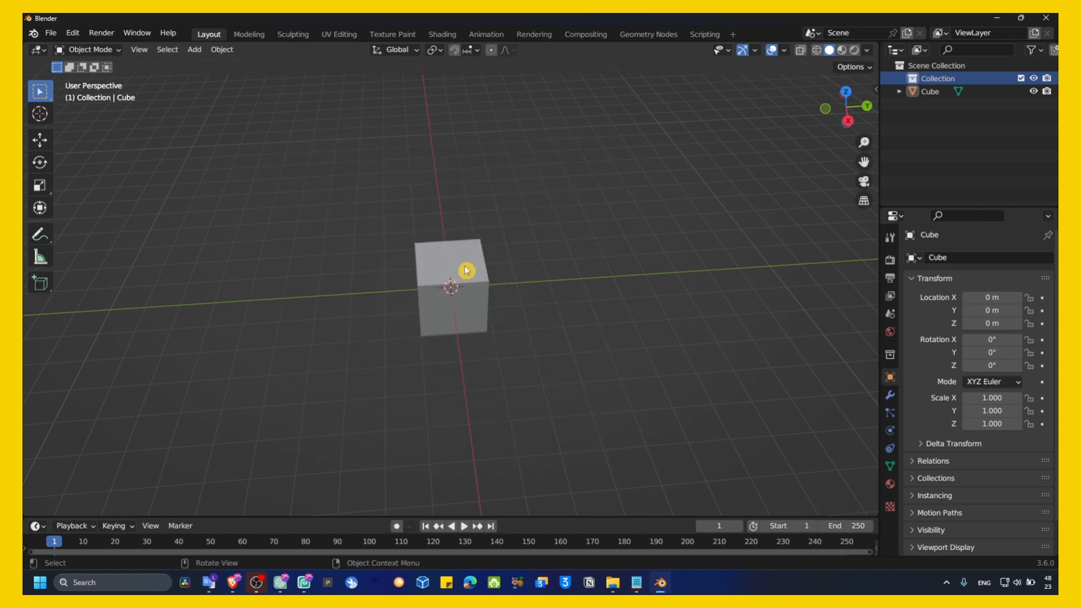
click(704, 35)
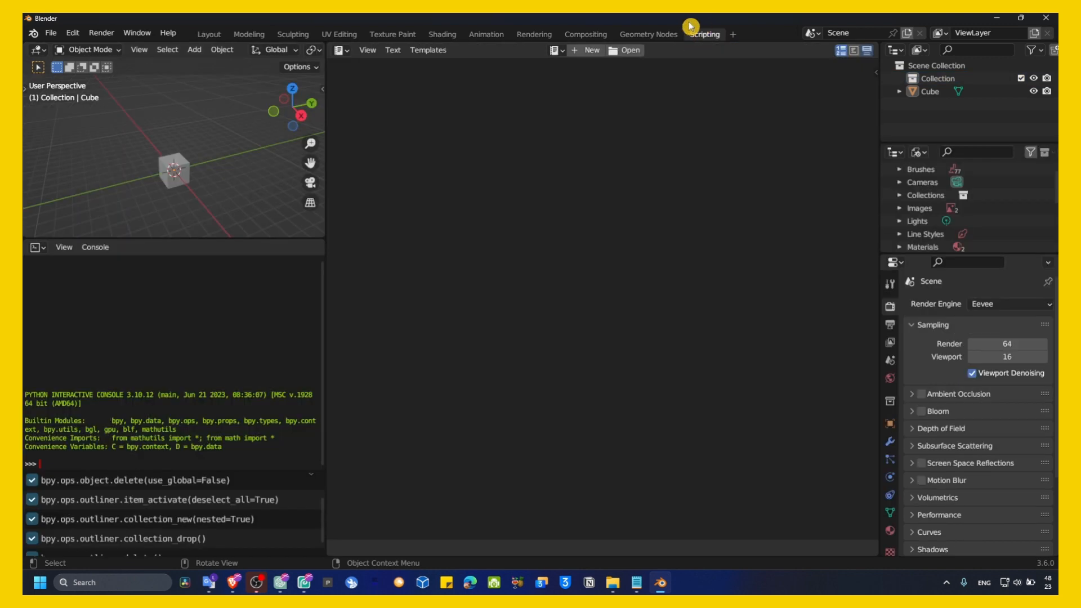
click(208, 33)
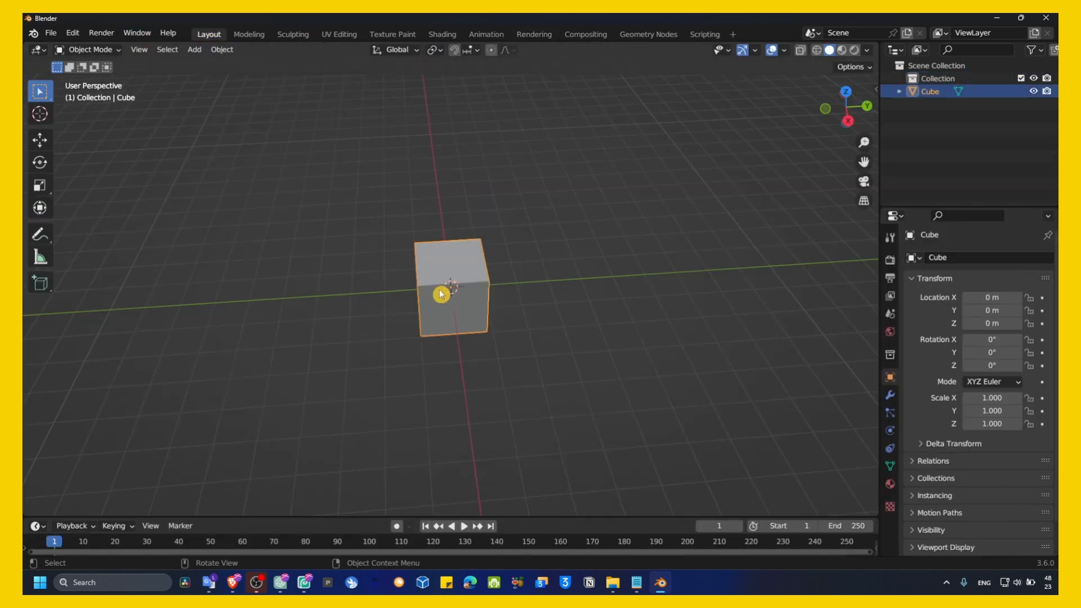
Add a cube and drag duplicates into a grid of two rows of three
click(210, 50)
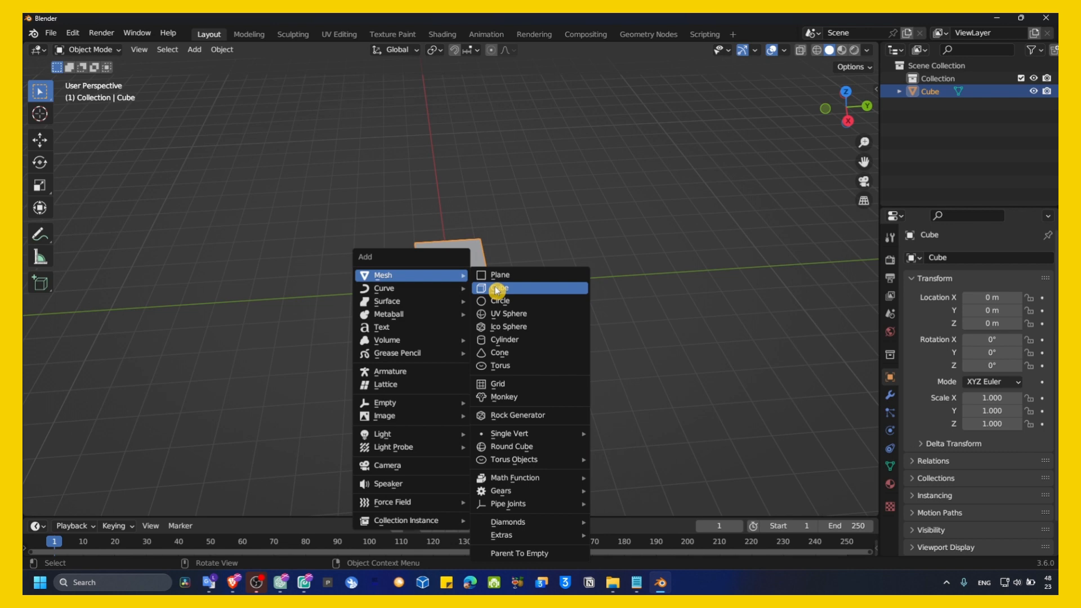
click(498, 288)
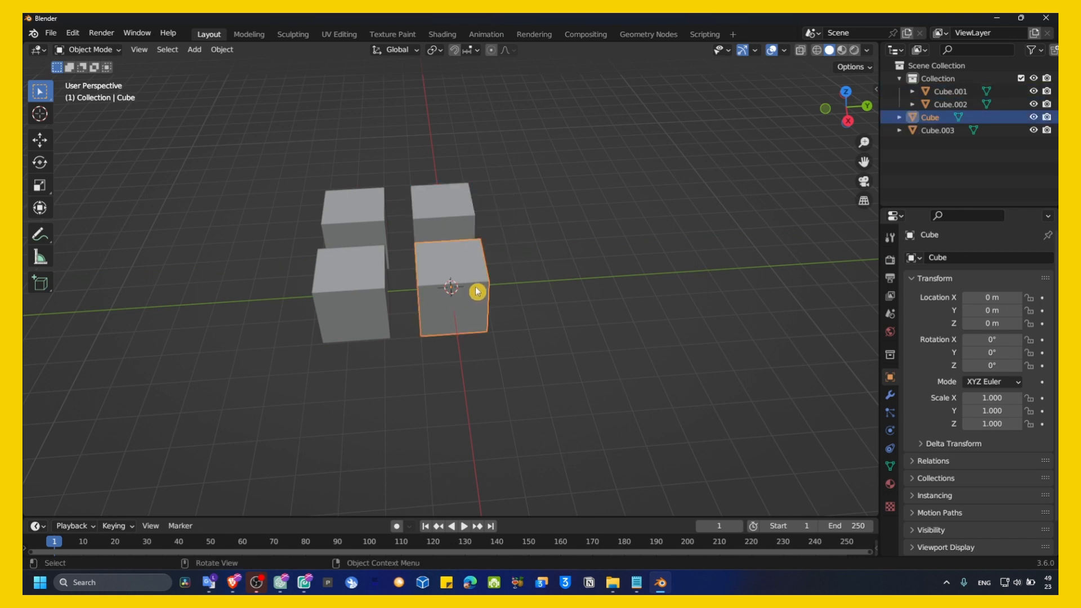
drag(452, 288, 467, 307)
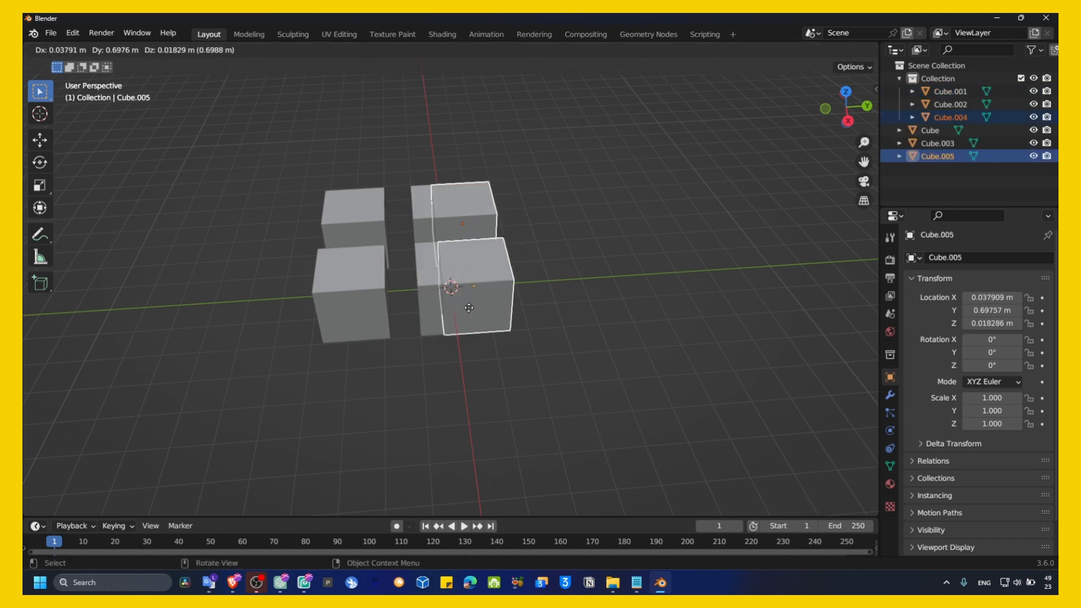
drag(469, 290, 569, 314)
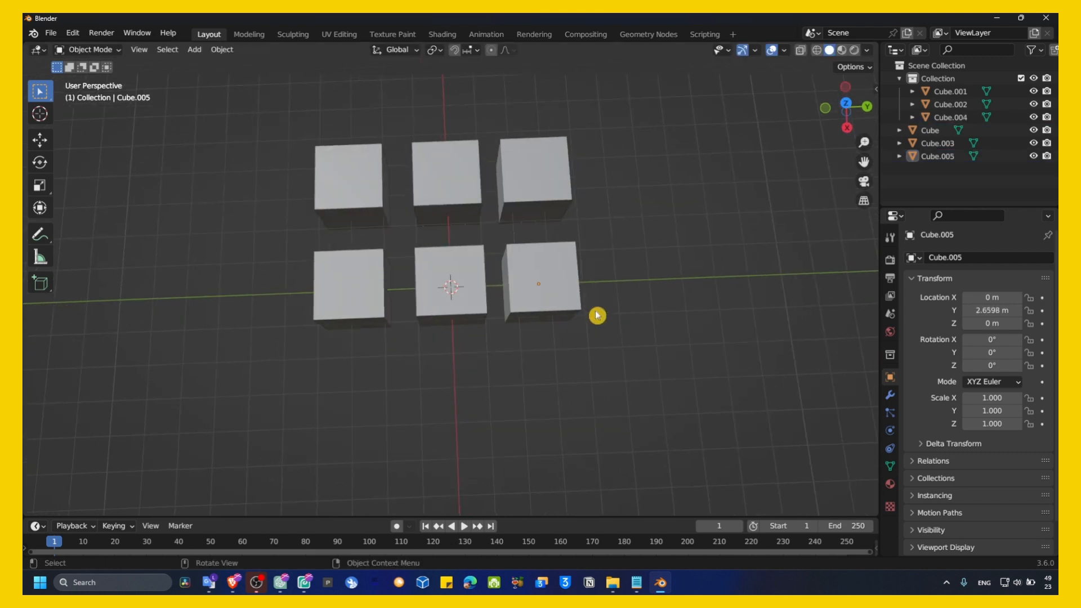
click(354, 295)
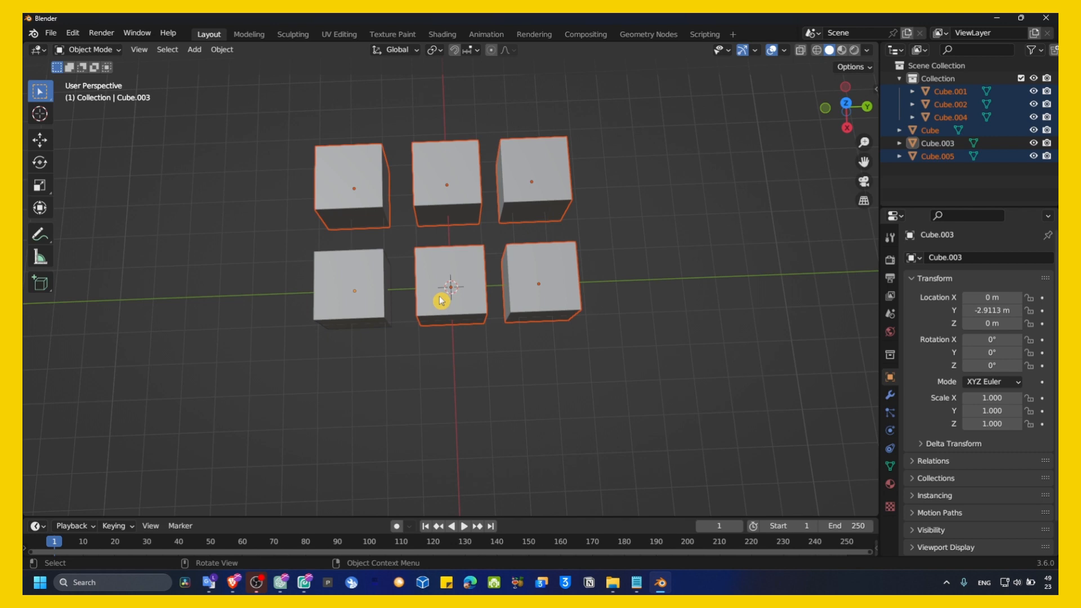
mouse_move(584, 210)
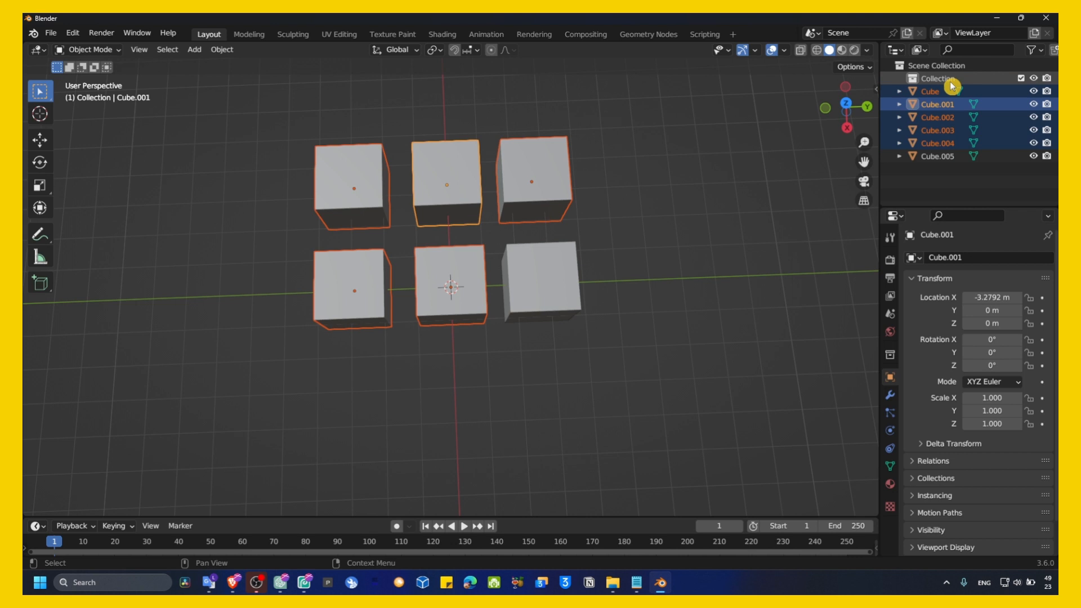
Create a new collection from the Outliner's right-click menu
right_click(968, 84)
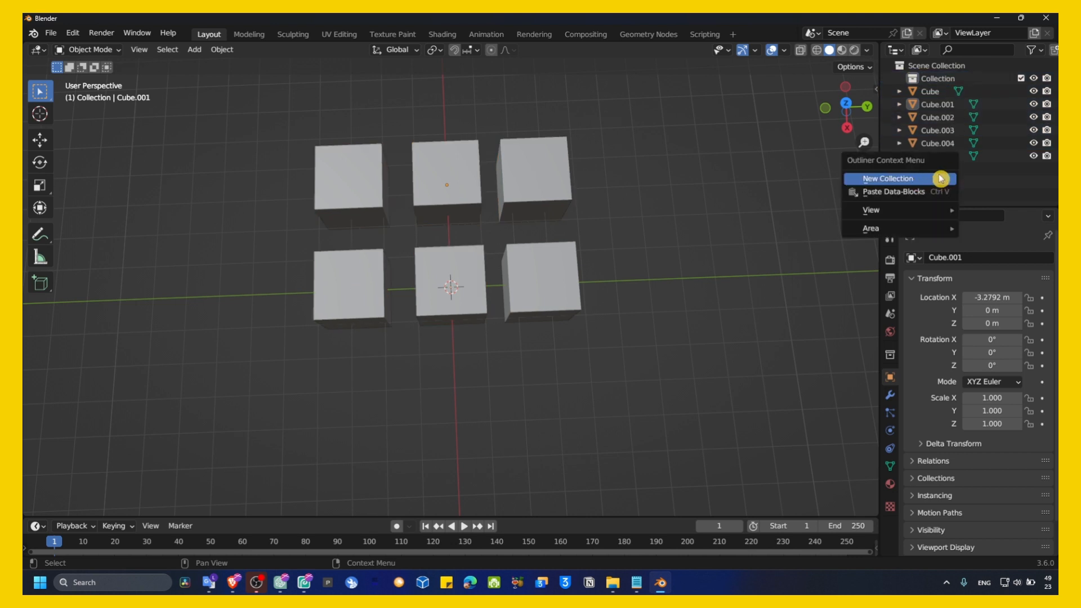
click(883, 178)
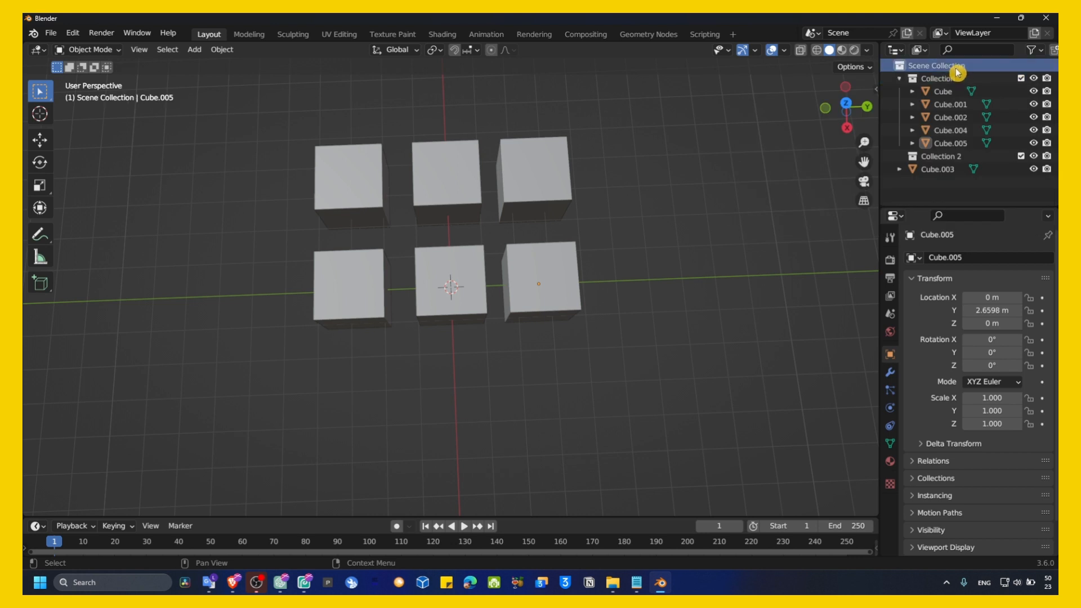
Rename the five-cube Collection to 'disable in render'
click(936, 78)
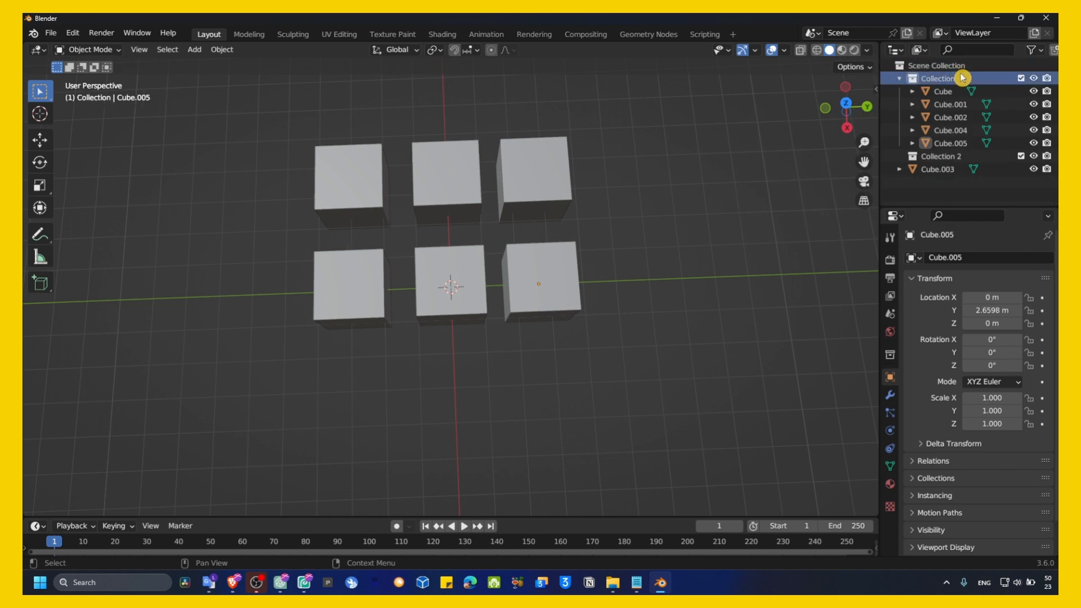
double_click(946, 77)
text(disable)
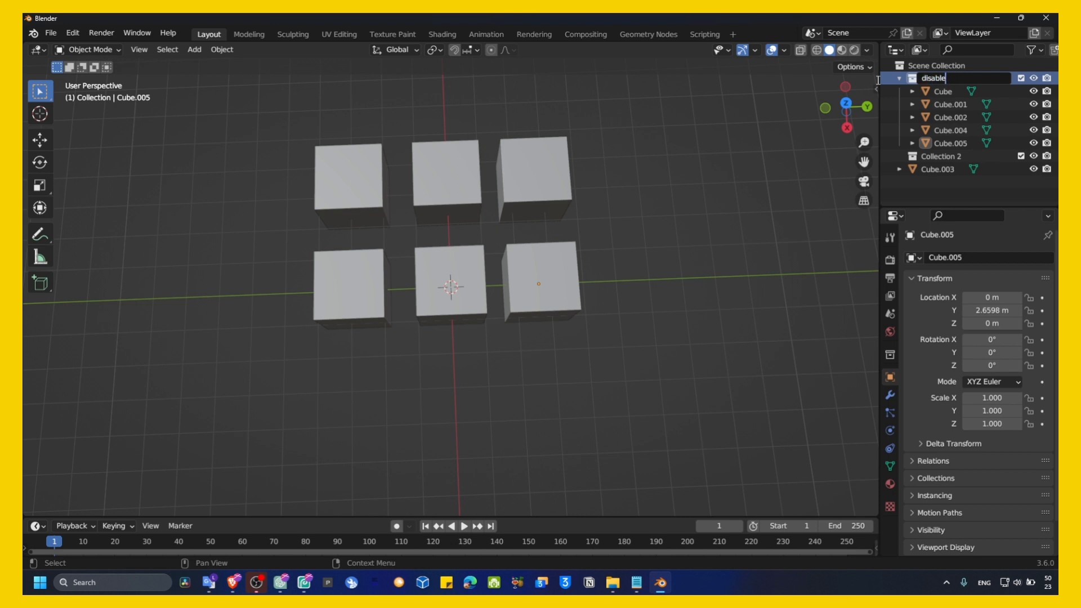
text(in render)
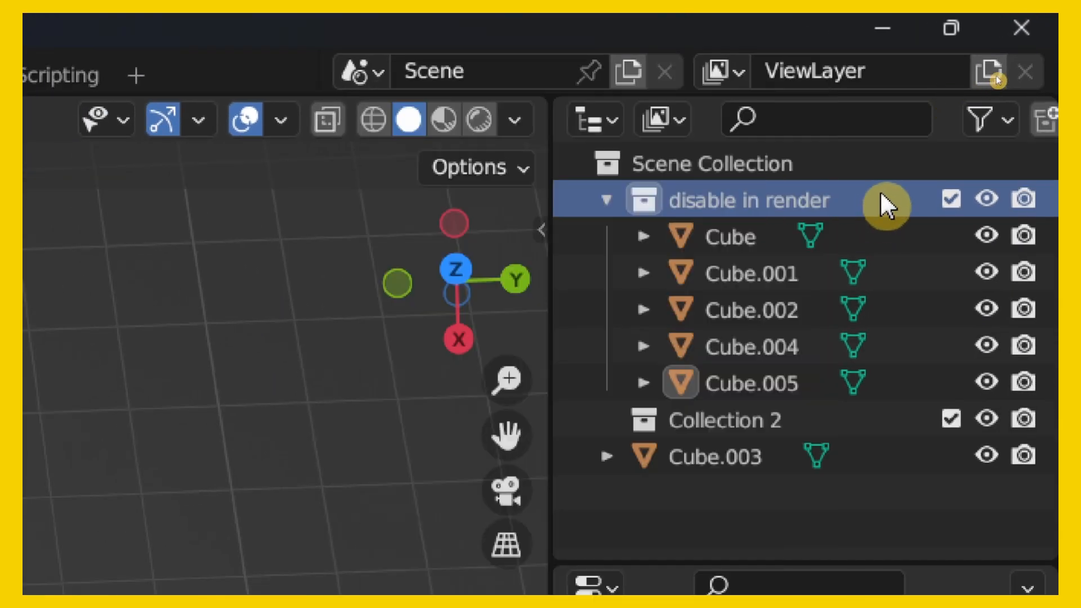
Try Render Image from the Render menu, which reports no camera in the scene
right_click(886, 200)
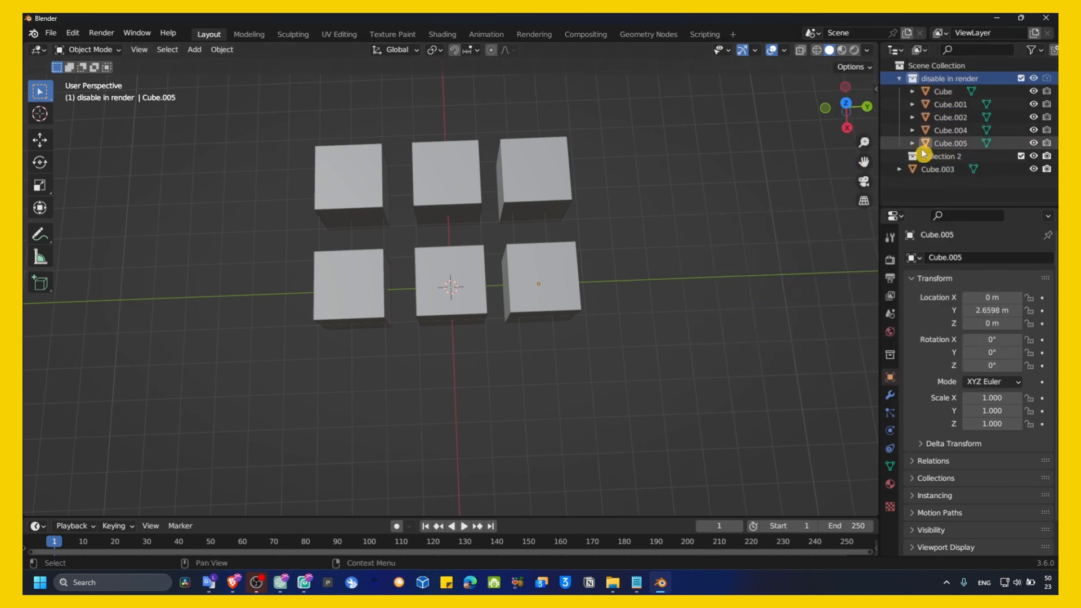
click(82, 26)
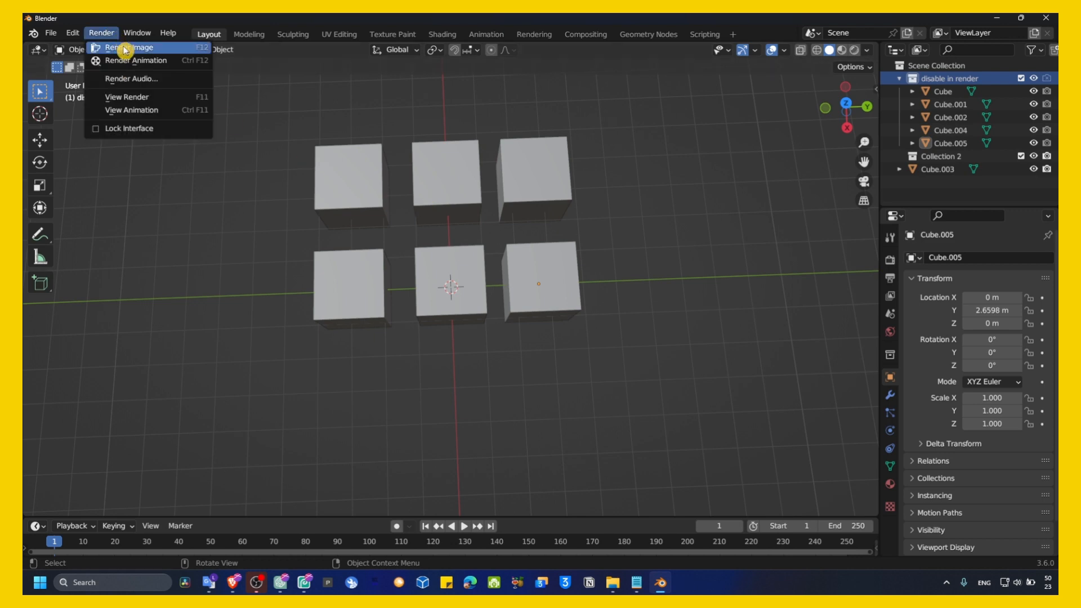
click(111, 26)
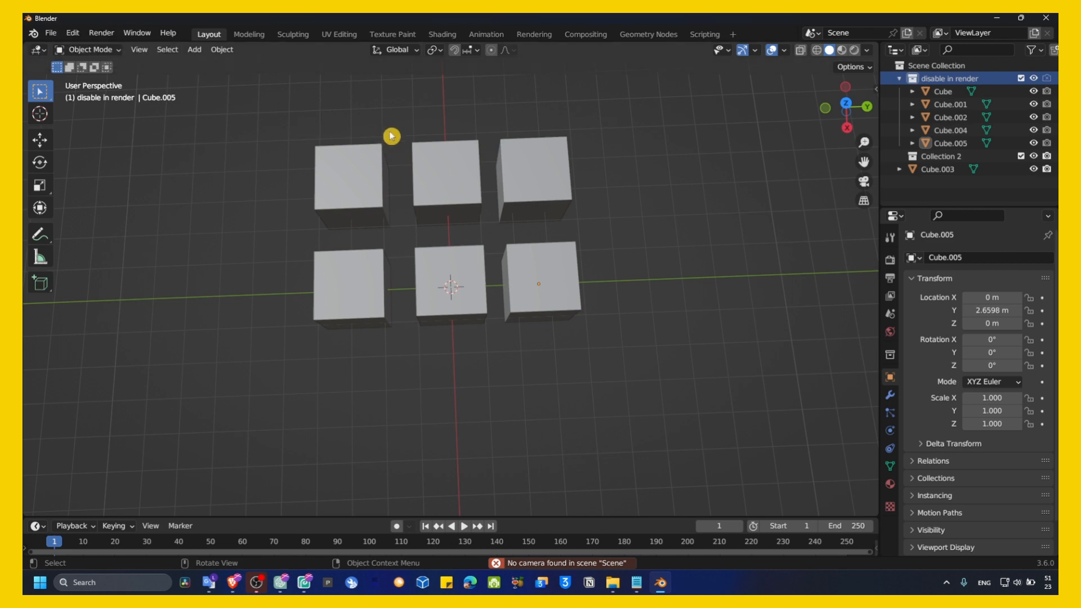
Add a camera to the scene and close the render result window
click(193, 50)
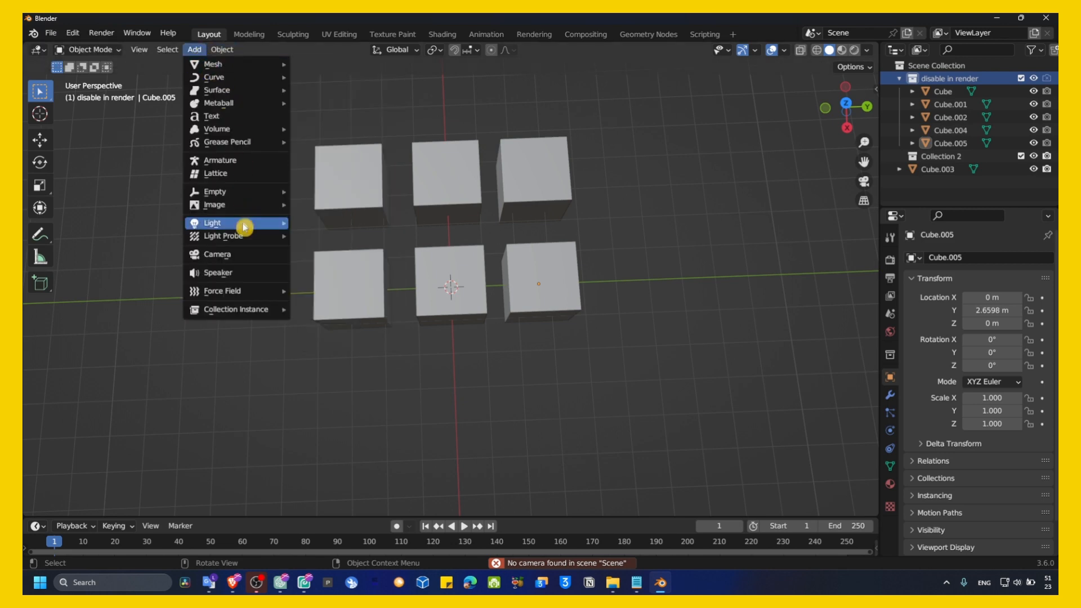
click(217, 254)
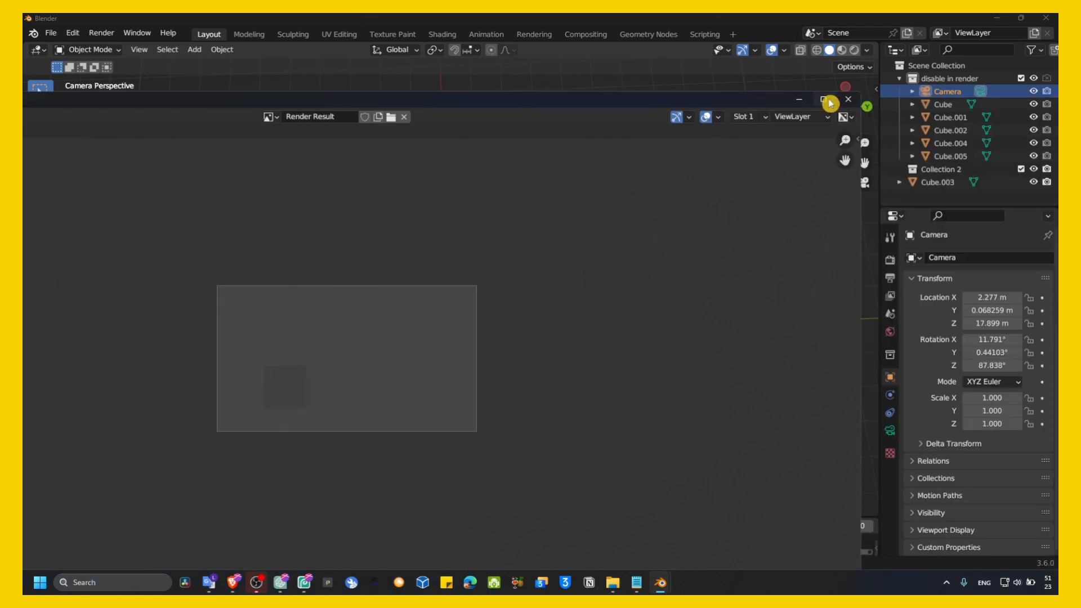
click(847, 99)
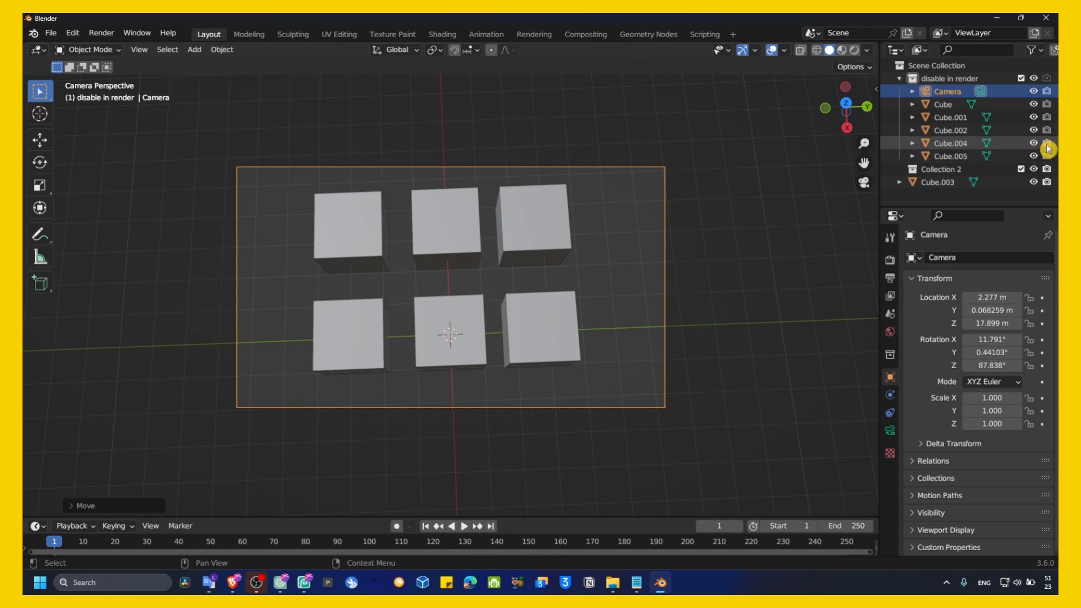
mouse_move(1043, 148)
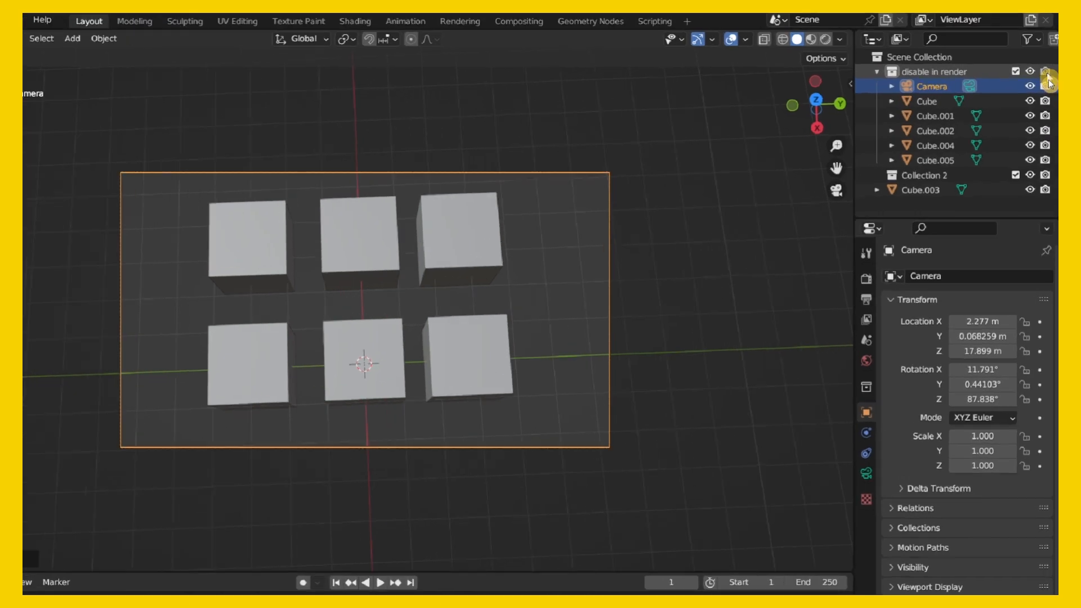
mouse_move(1046, 82)
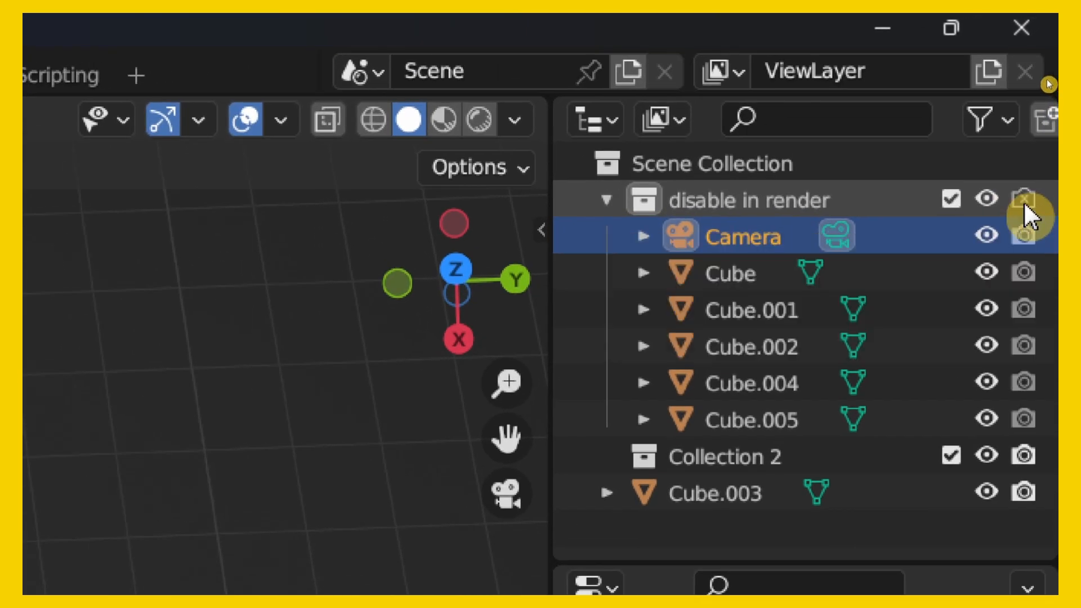
Set the 'disable in render' collection's render toggle and show the Selectable column in the Outliner
click(1020, 197)
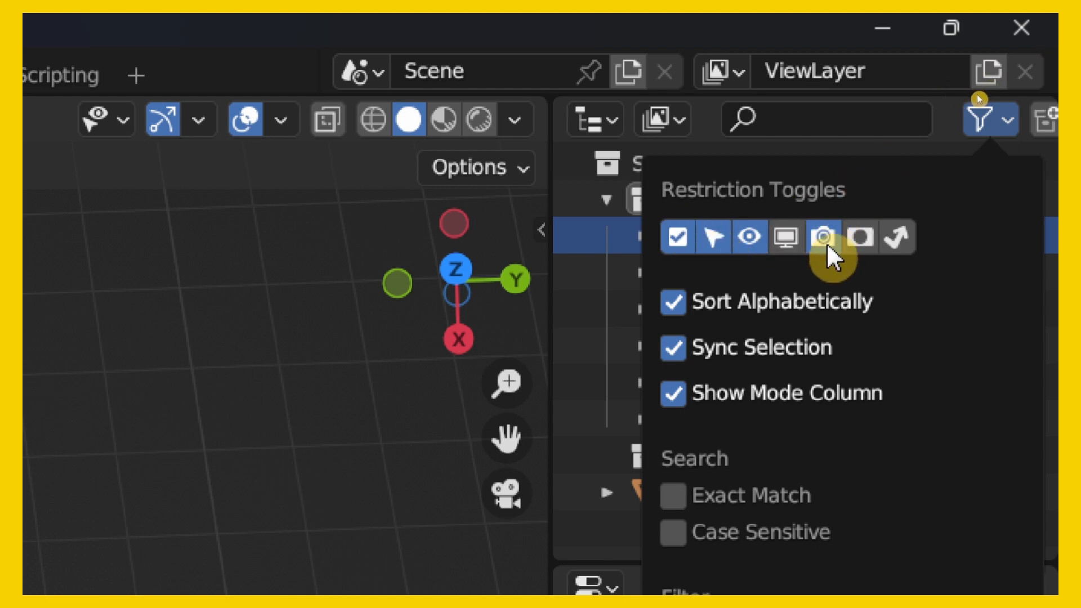
click(824, 237)
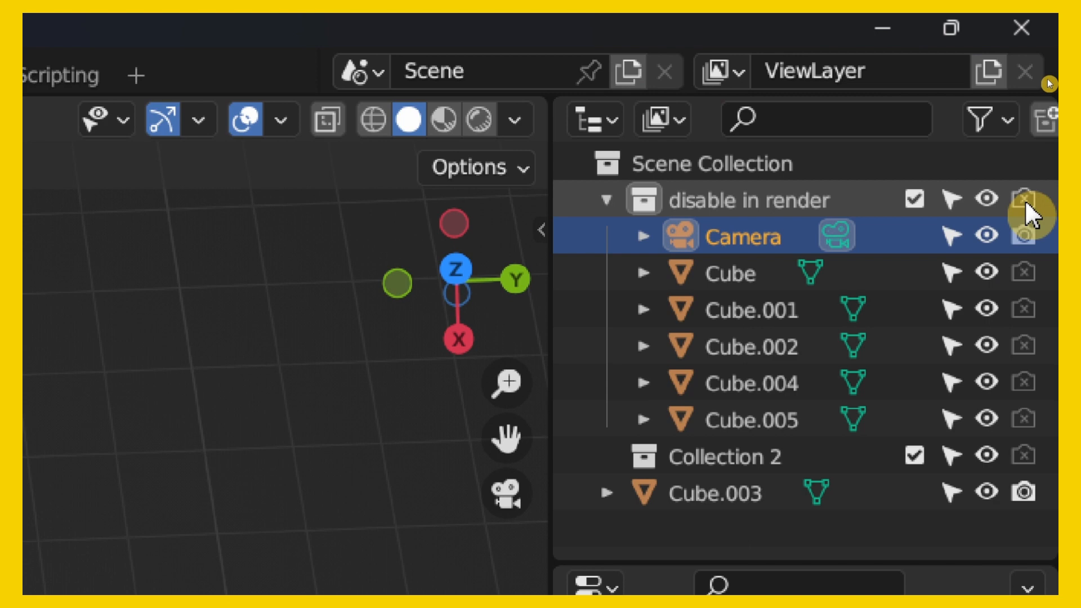
click(1022, 198)
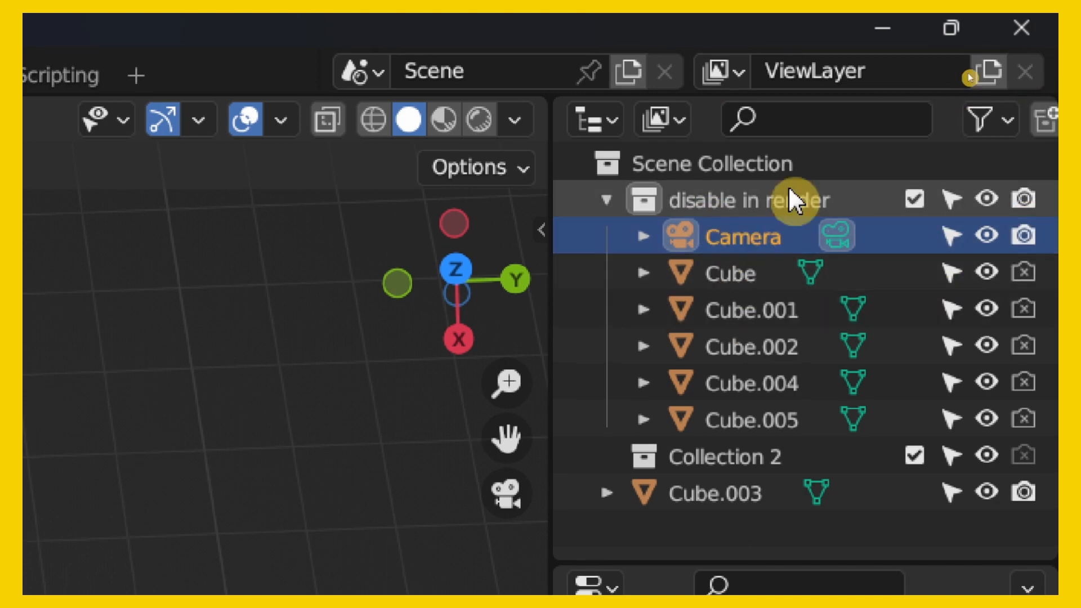